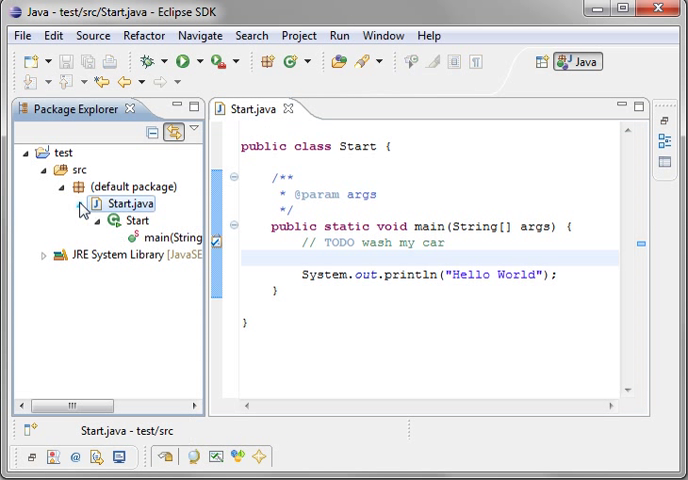
# Declare an empty class named Name on a new line above the Start class in Start.java.
pyautogui.click(132, 220)
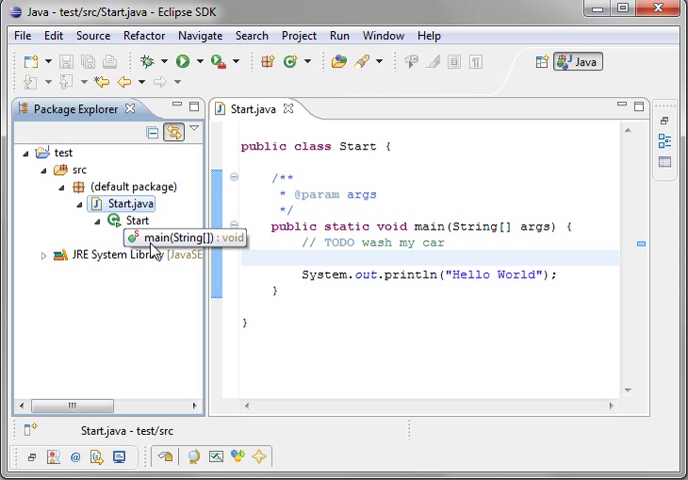
pyautogui.moveTo(350, 158)
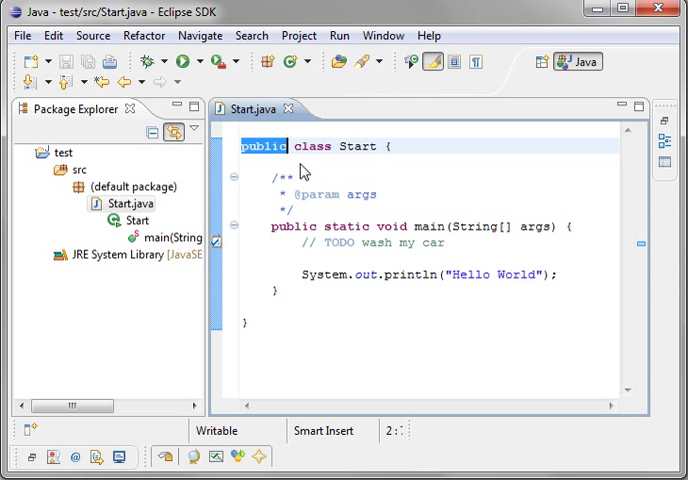
pyautogui.doubleClick(312, 146)
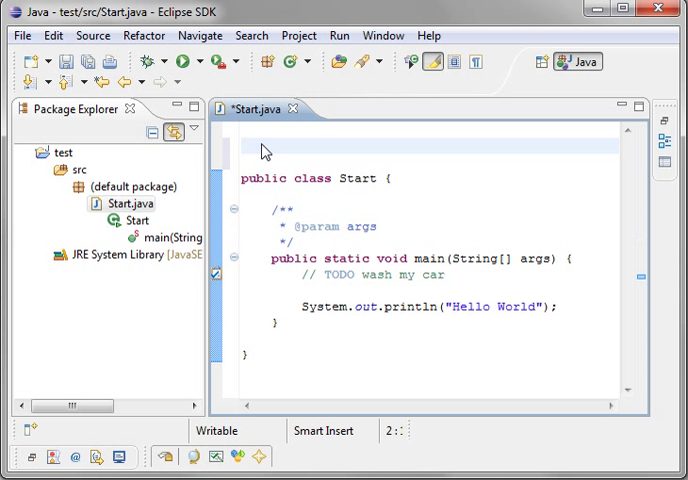
pyautogui.write('class')
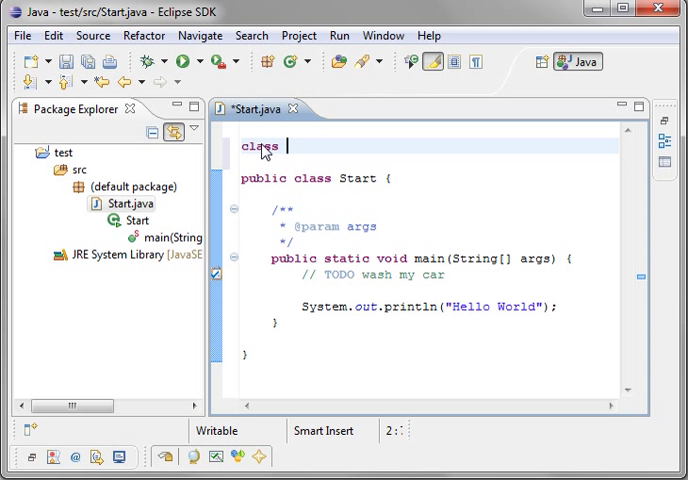
pyautogui.write('Name')
pyautogui.click(428, 162)
pyautogui.write('{')
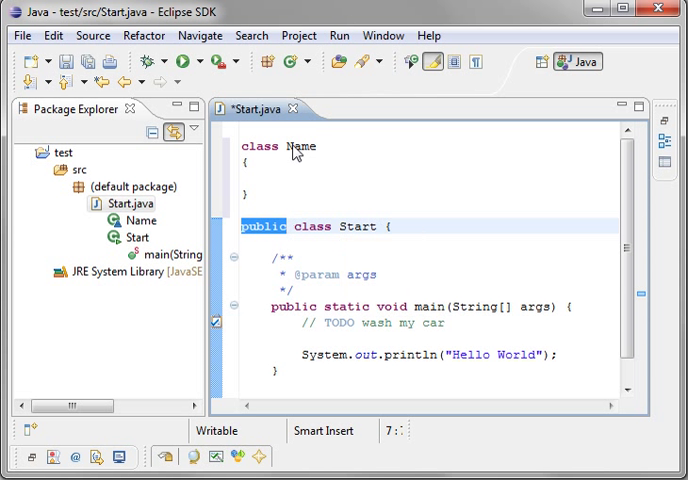
pyautogui.moveTo(262, 108)
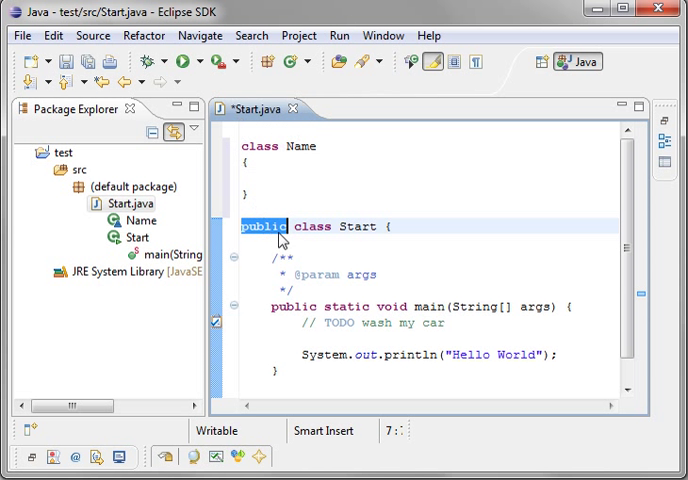
# Rename the new class from Name to Kitty.
pyautogui.doubleClick(350, 226)
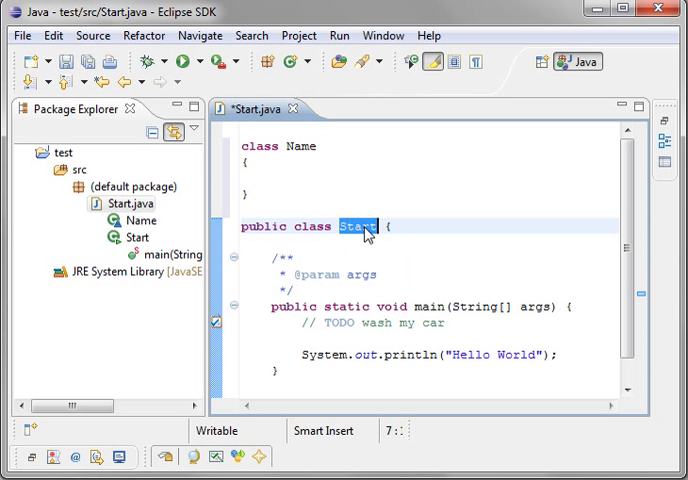
pyautogui.moveTo(258, 108)
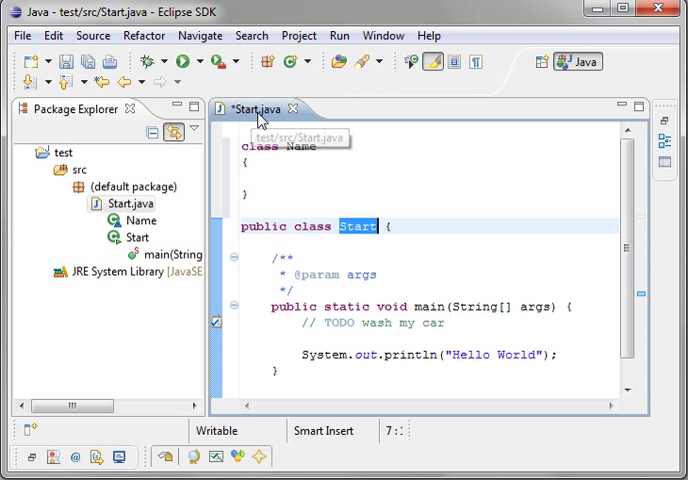
pyautogui.doubleClick(304, 148)
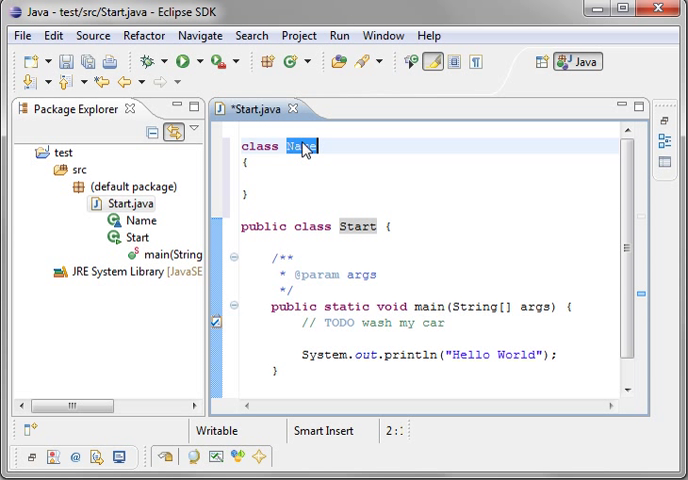
pyautogui.write('Kit')
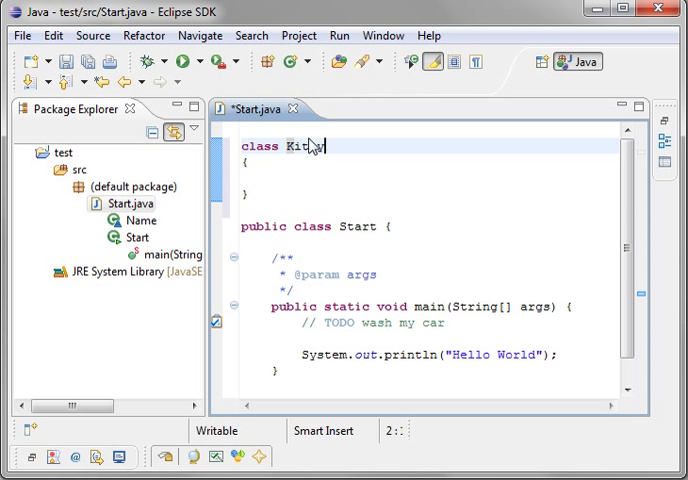
pyautogui.write('y')
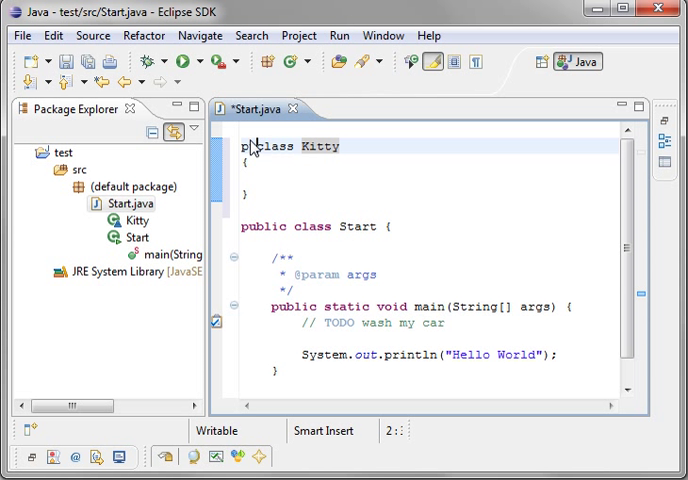
# Try a public modifier on Kitty, then leave it package-private to clear the error.
pyautogui.write('ublic')
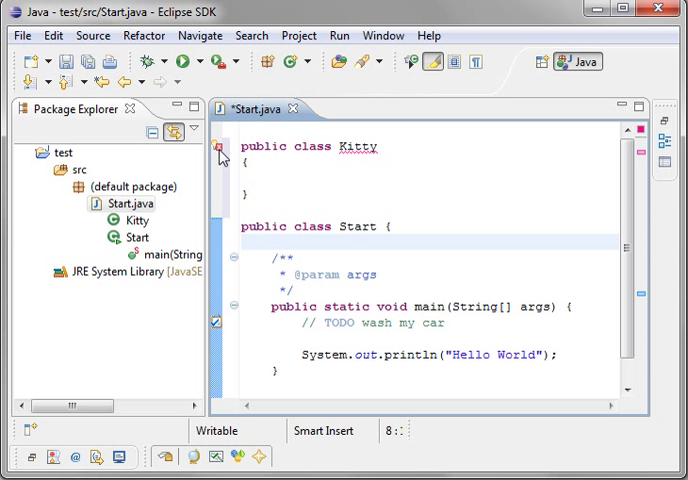
pyautogui.moveTo(220, 156)
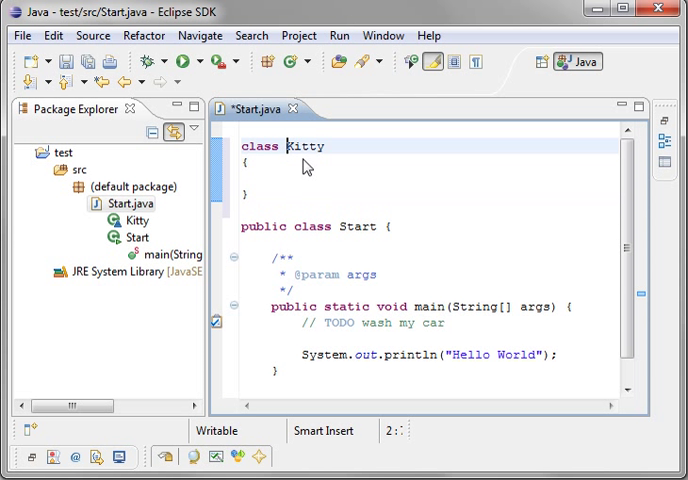
pyautogui.doubleClick(304, 146)
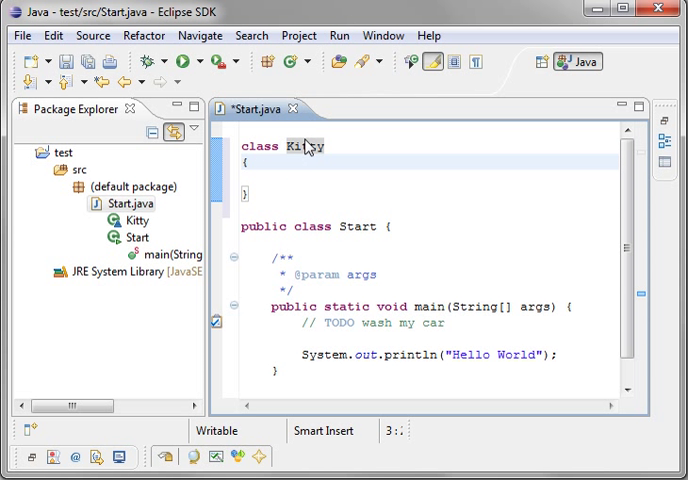
pyautogui.moveTo(264, 164)
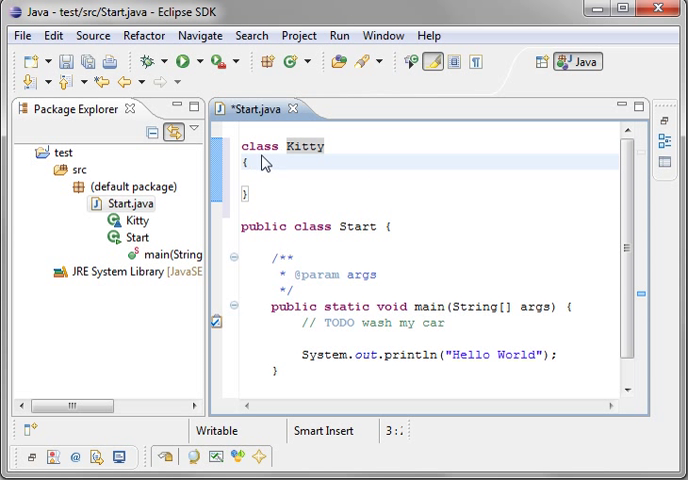
pyautogui.doubleClick(260, 146)
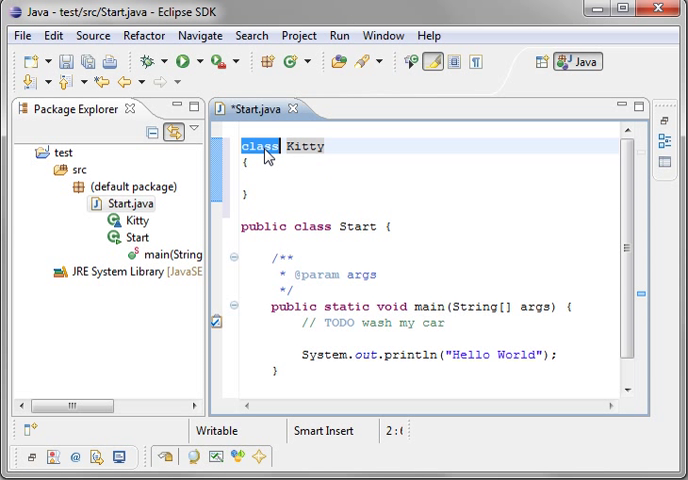
pyautogui.moveTo(322, 176)
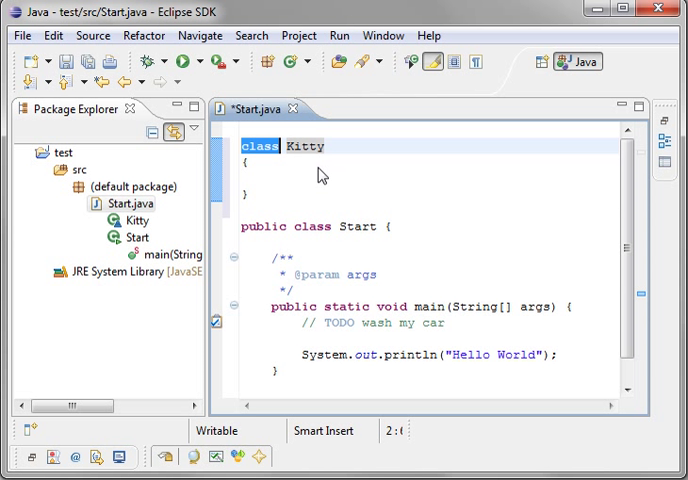
pyautogui.click(268, 178)
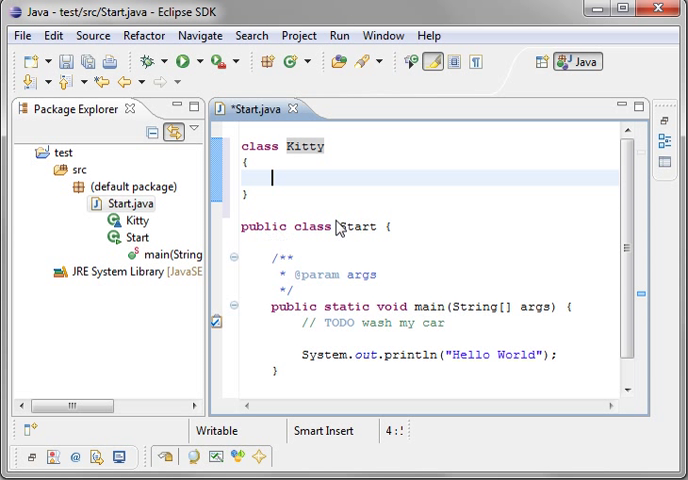
pyautogui.moveTo(258, 200)
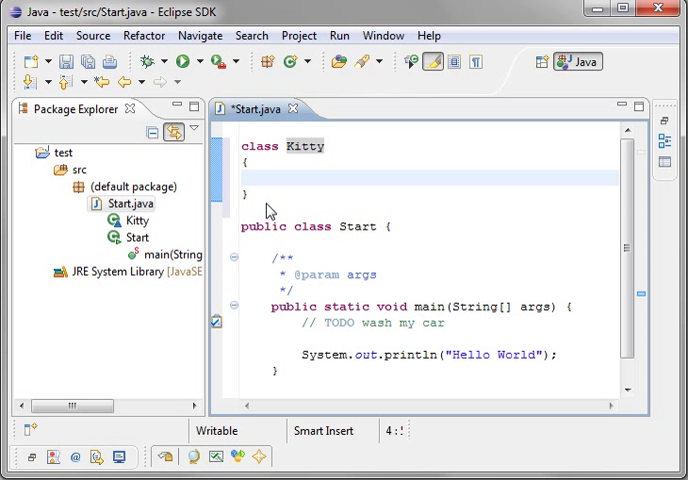
pyautogui.moveTo(274, 162)
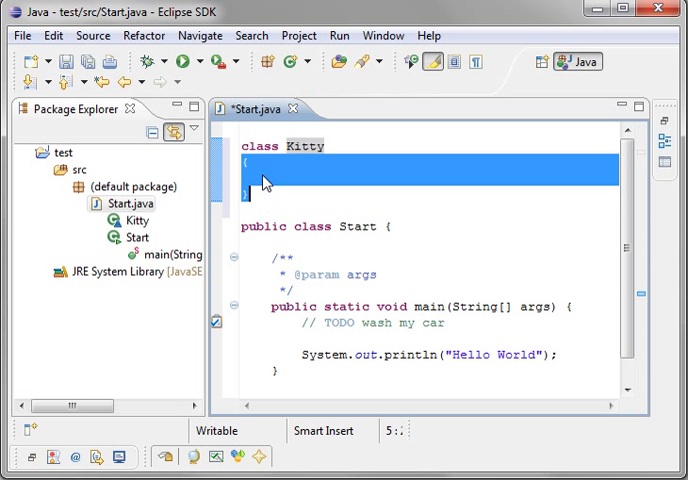
# Type gibberish inside Kitty's body and delete it again, leaving the body empty.
pyautogui.write('asdfasdasdasd')
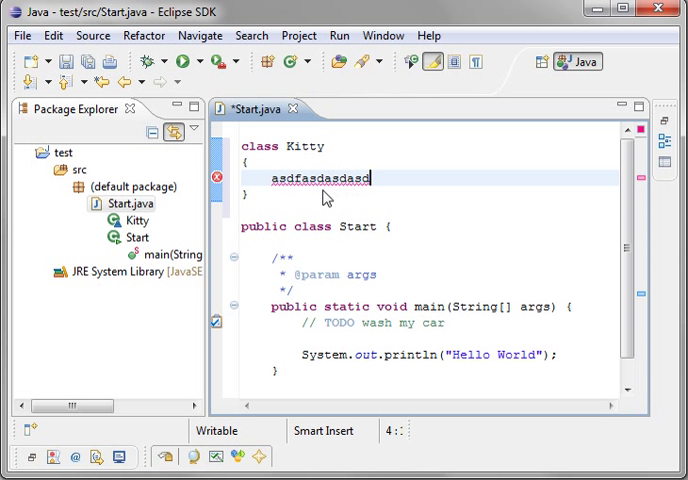
pyautogui.doubleClick(320, 178)
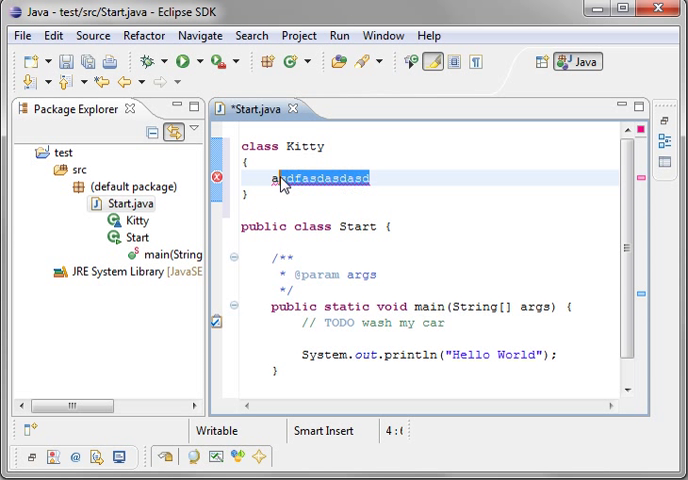
pyautogui.press('Delete')
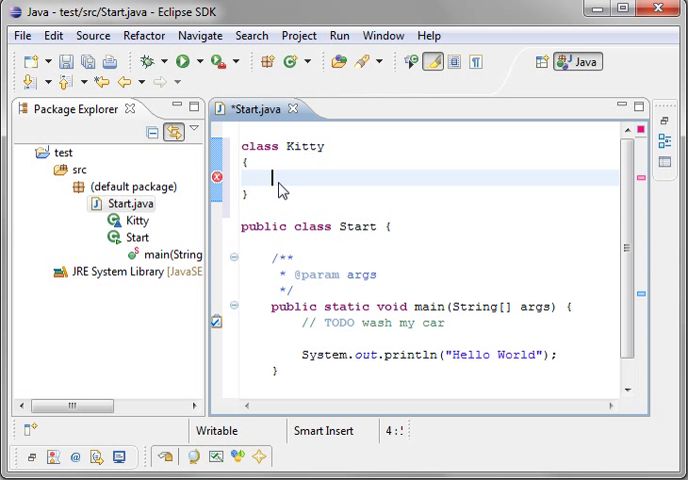
pyautogui.moveTo(340, 276)
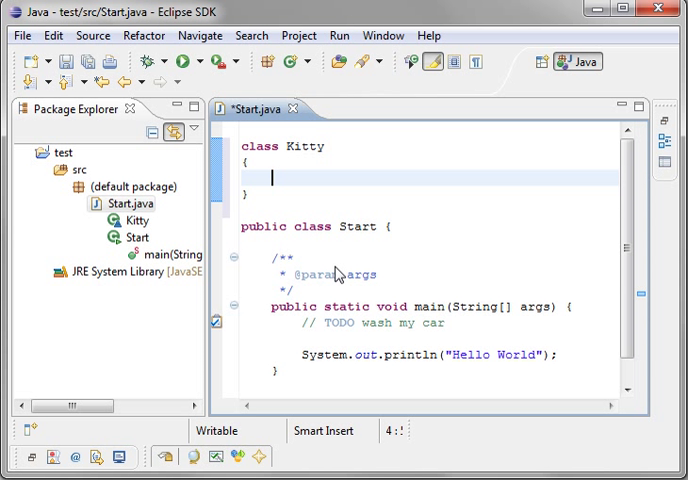
pyautogui.moveTo(308, 174)
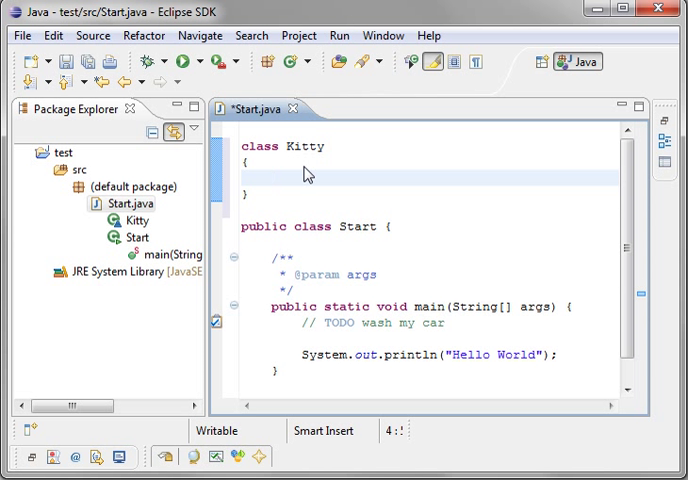
# Add an empty void Test() method with no parameters inside Kitty.
pyautogui.write('public void')
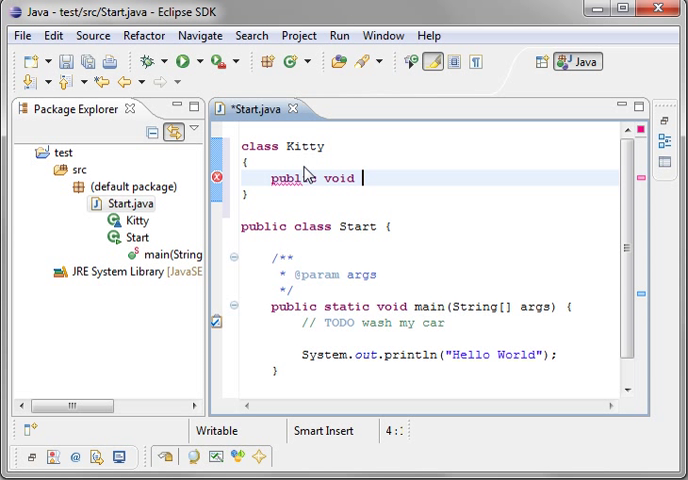
pyautogui.write('Test()')
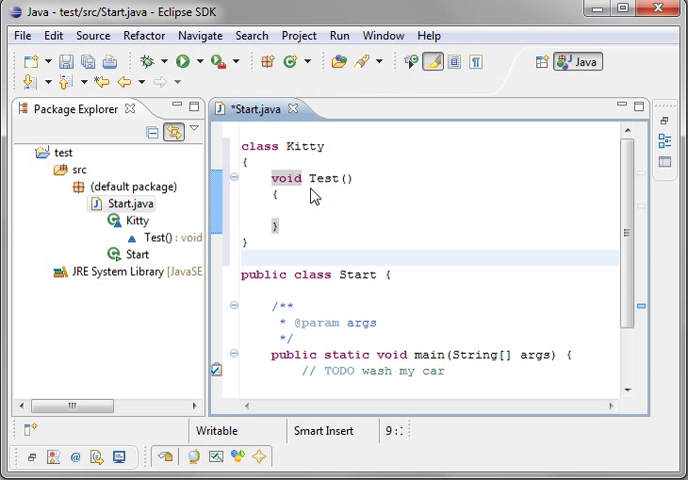
pyautogui.click(242, 258)
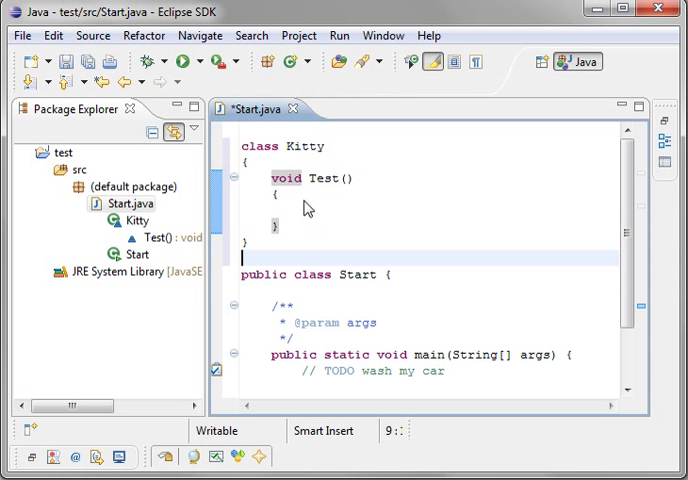
pyautogui.moveTo(292, 180)
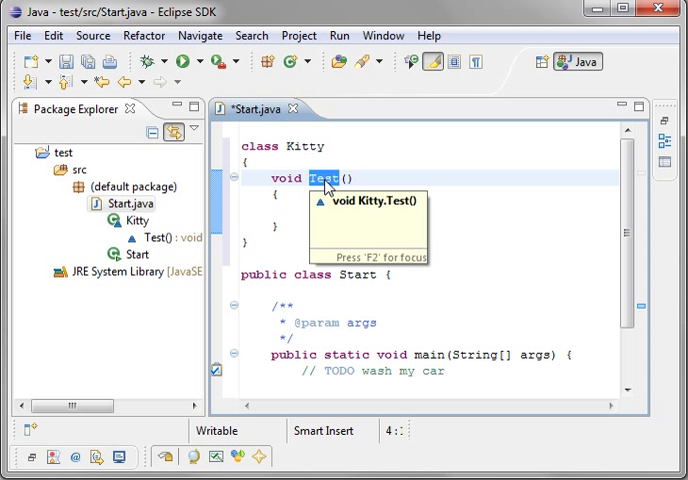
pyautogui.moveTo(226, 184)
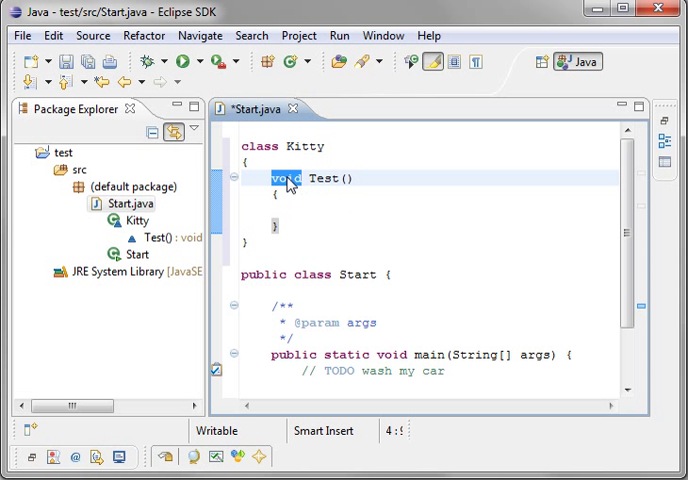
pyautogui.moveTo(288, 184)
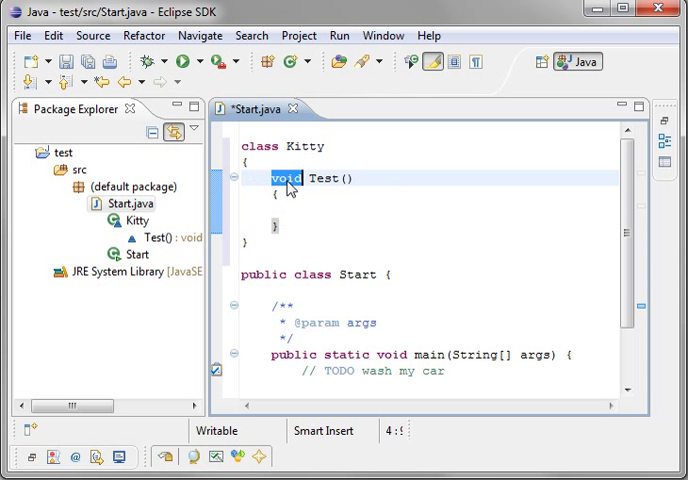
# Give Kitty's Test method an int parameter named x.
pyautogui.doubleClick(324, 178)
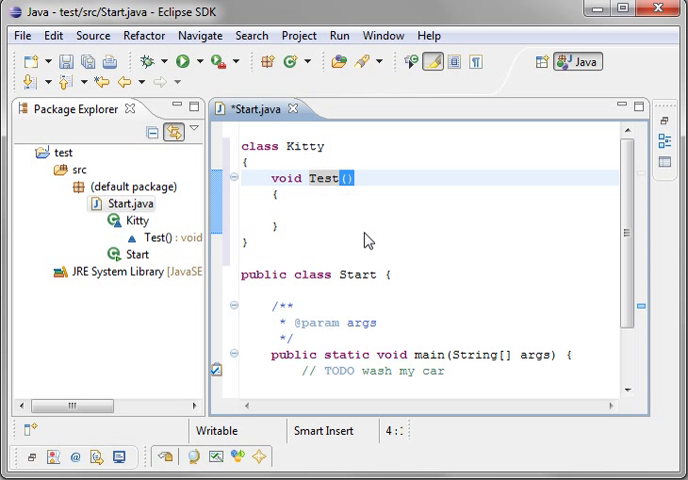
pyautogui.moveTo(348, 184)
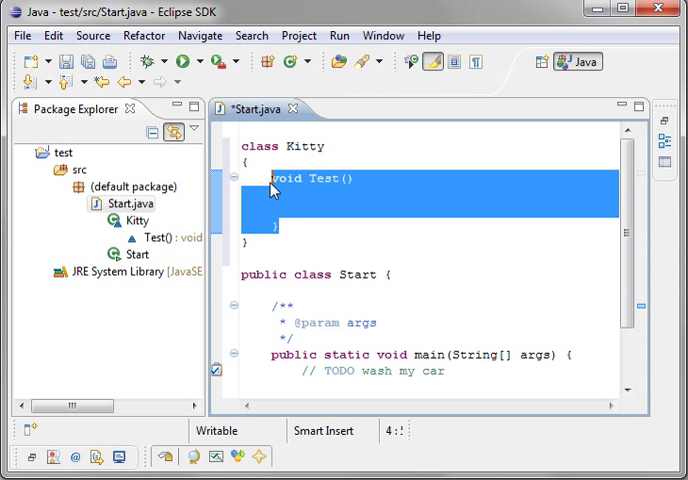
pyautogui.moveTo(344, 192)
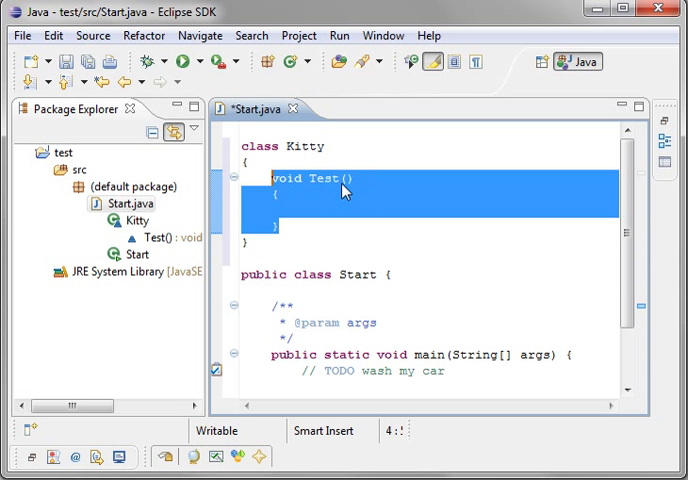
pyautogui.write('int')
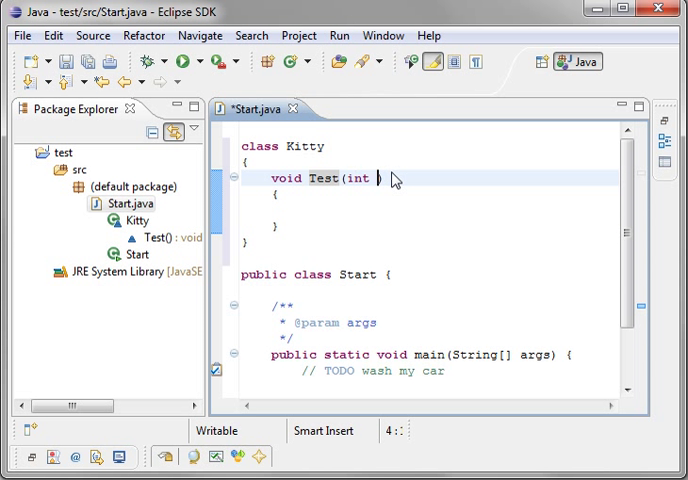
pyautogui.write('x')
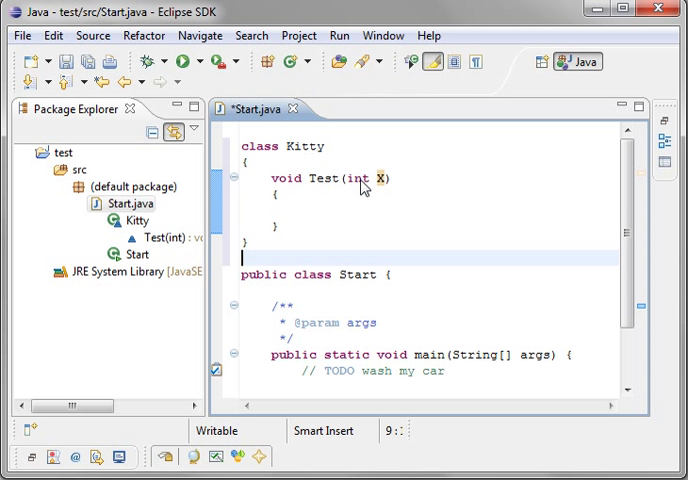
pyautogui.moveTo(356, 184)
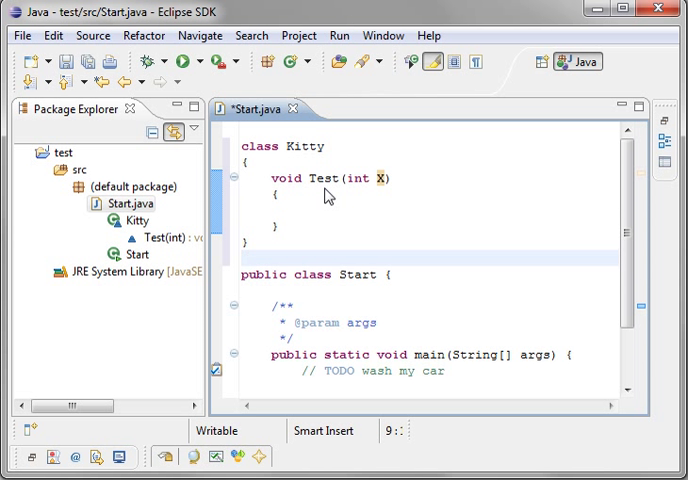
pyautogui.moveTo(348, 254)
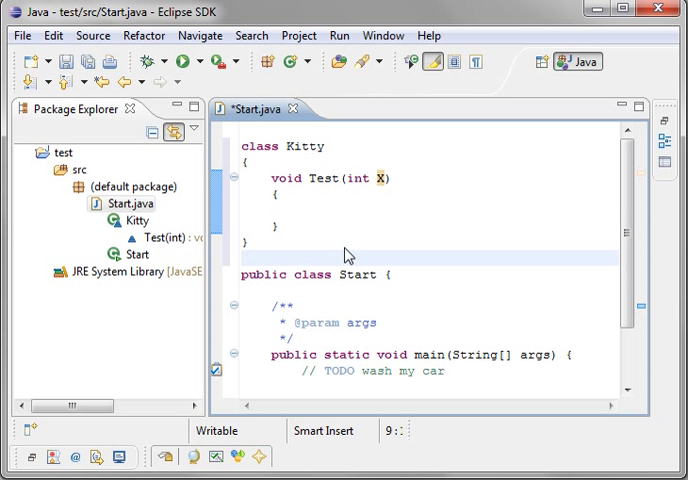
# Delete the Kitty class and the author comment so only Start remains.
pyautogui.click(244, 256)
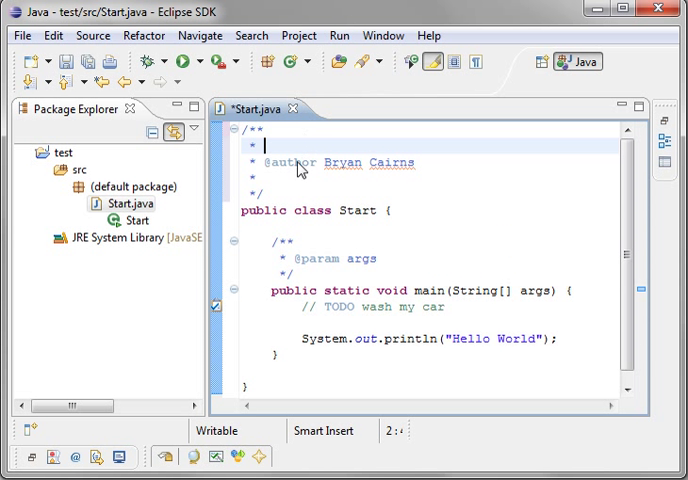
pyautogui.doubleClick(290, 162)
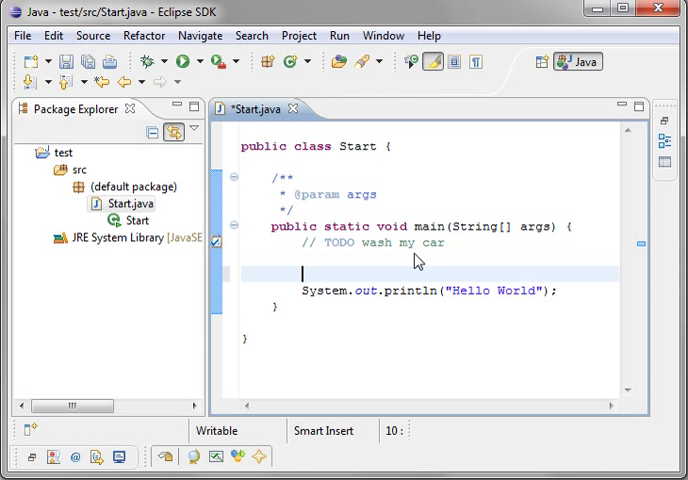
# Write a // comment above System.out.println and set its text to 'test'.
pyautogui.write('//')
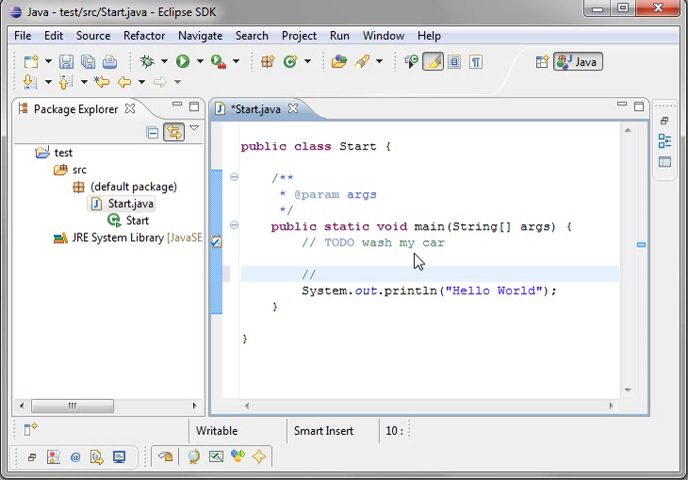
pyautogui.write('askdasoldjpolad')
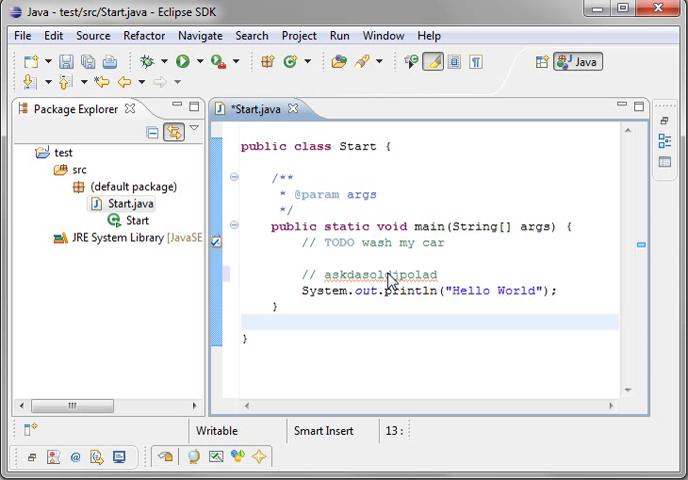
pyautogui.moveTo(392, 274)
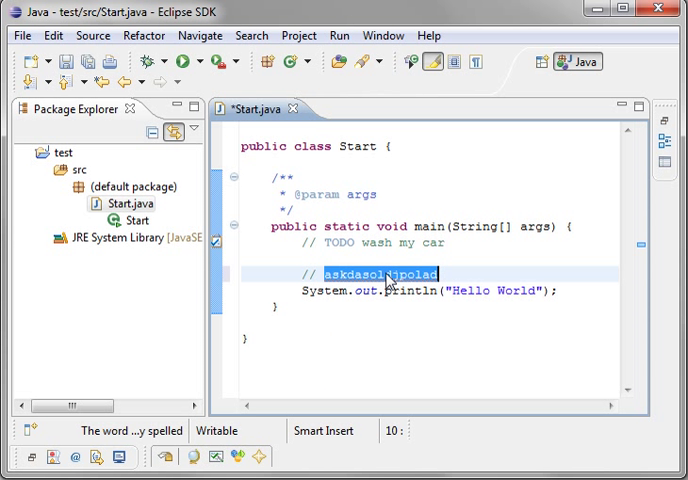
pyautogui.write('test')
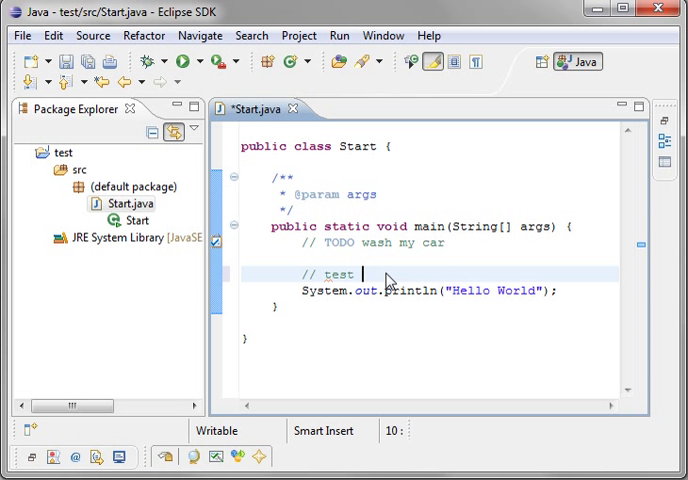
pyautogui.moveTo(392, 304)
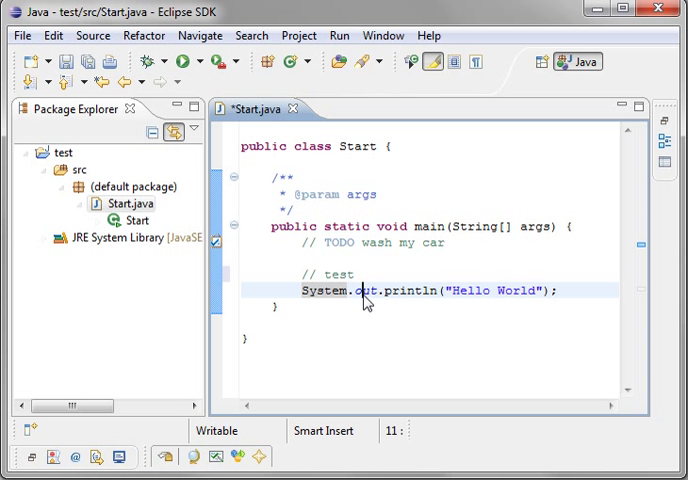
pyautogui.moveTo(384, 292)
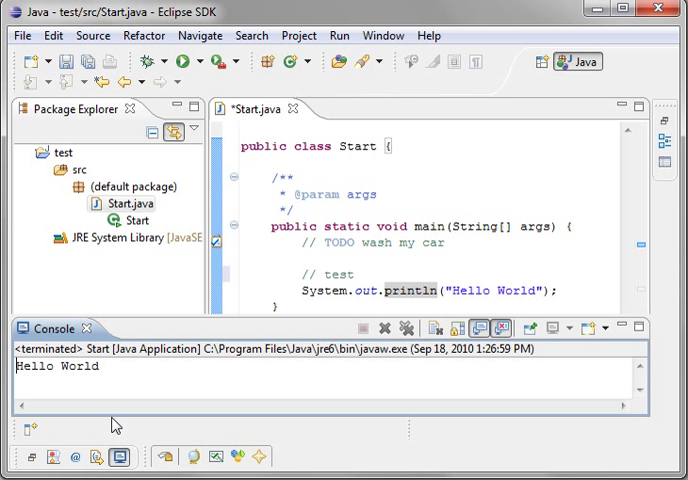
pyautogui.moveTo(228, 360)
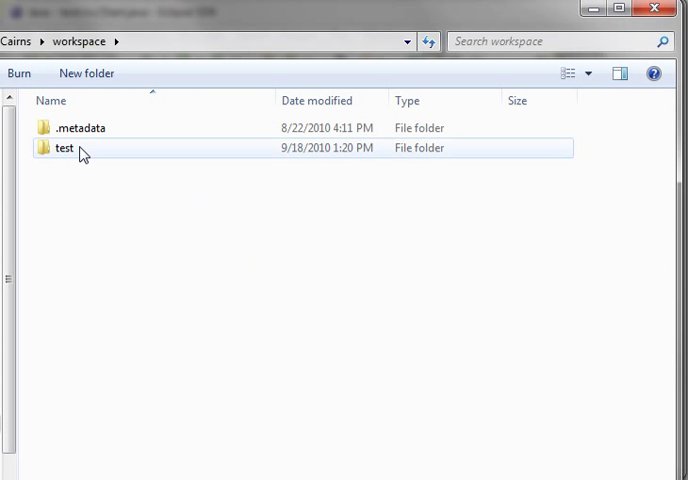
# Browse into the test project's bin folder and select the compiled Start.class.
pyautogui.doubleClick(80, 128)
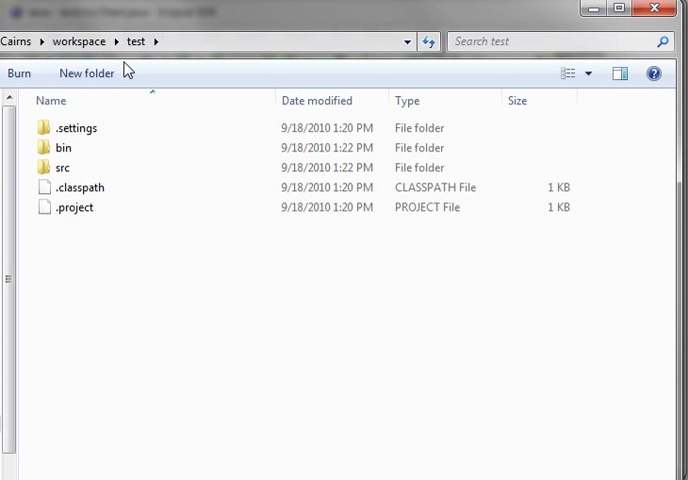
pyautogui.moveTo(76, 128)
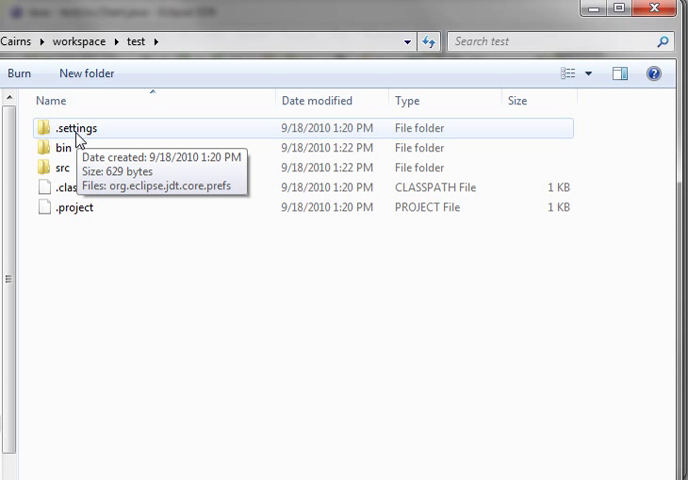
pyautogui.doubleClick(76, 128)
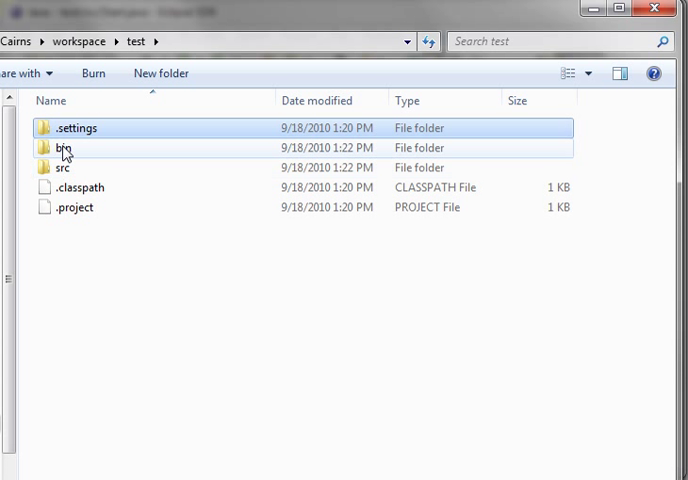
pyautogui.doubleClick(64, 148)
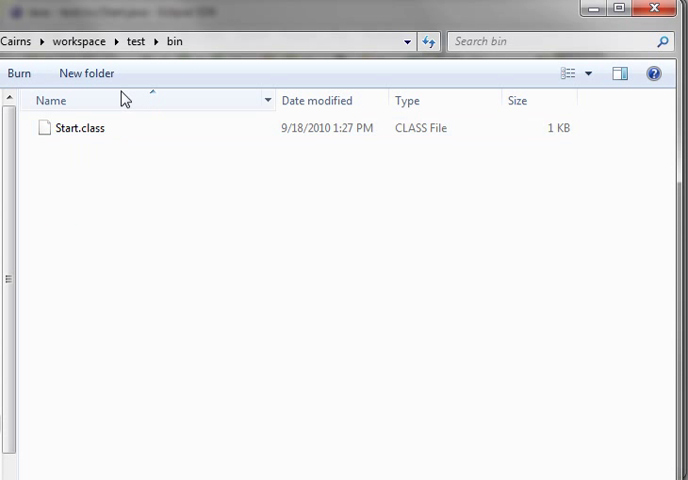
pyautogui.click(172, 40)
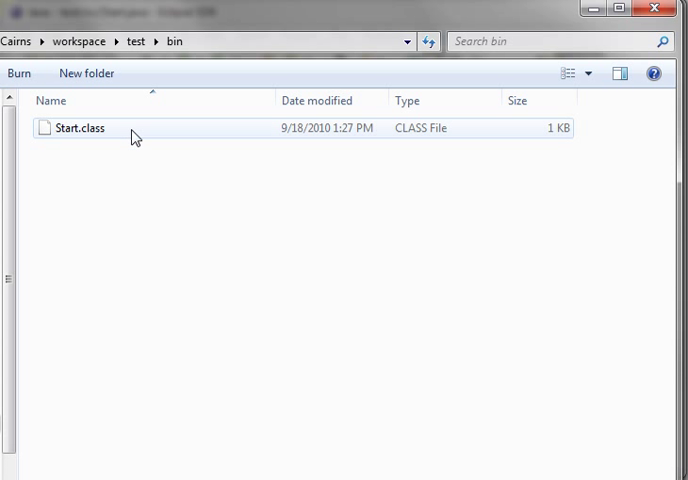
pyautogui.moveTo(112, 144)
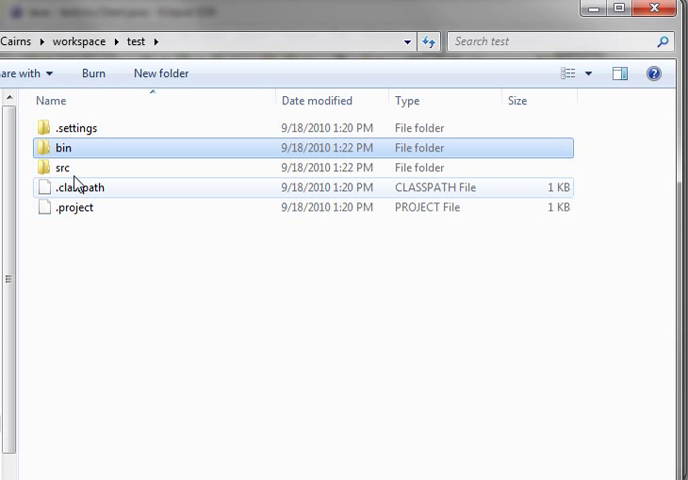
pyautogui.doubleClick(62, 168)
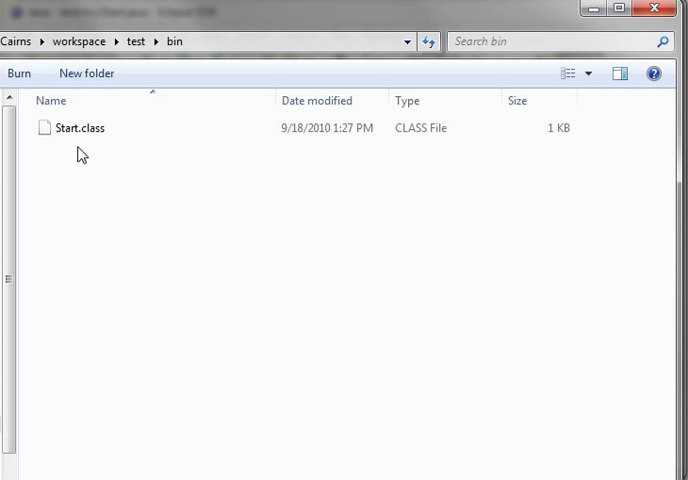
pyautogui.click(78, 128)
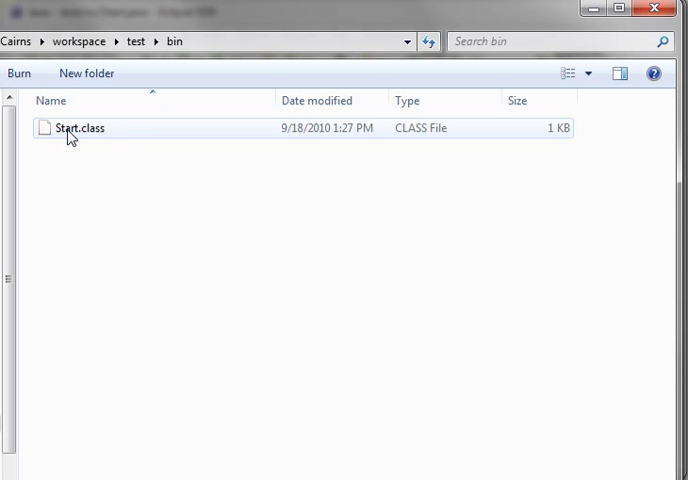
# Open Start.class with Notepad chosen from the Open With program list.
pyautogui.rightClick(120, 136)
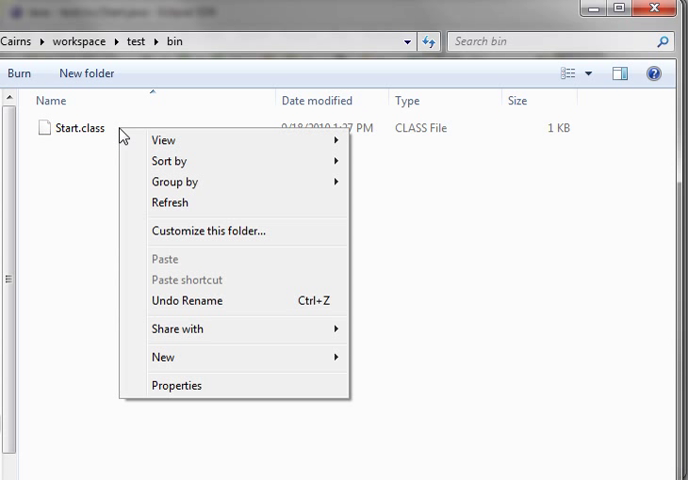
pyautogui.click(100, 128)
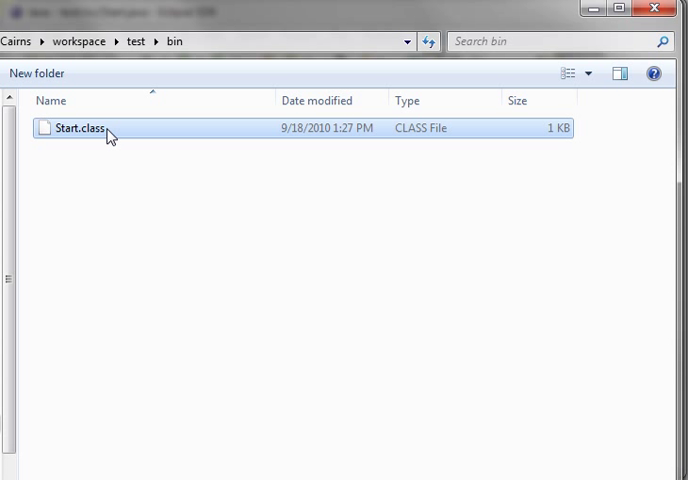
pyautogui.doubleClick(80, 128)
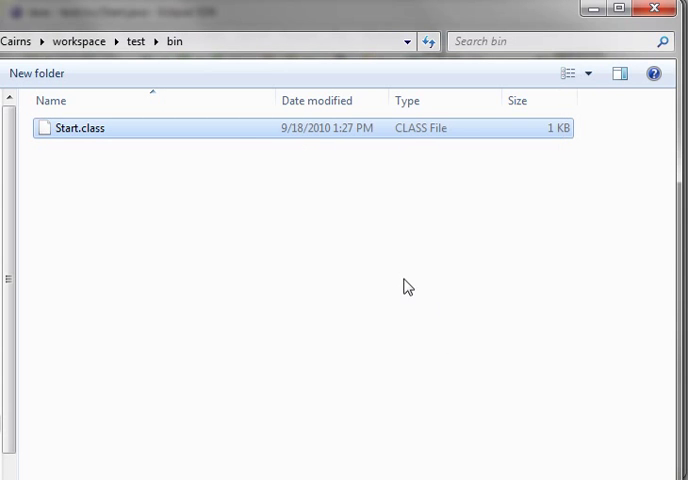
pyautogui.doubleClick(82, 128)
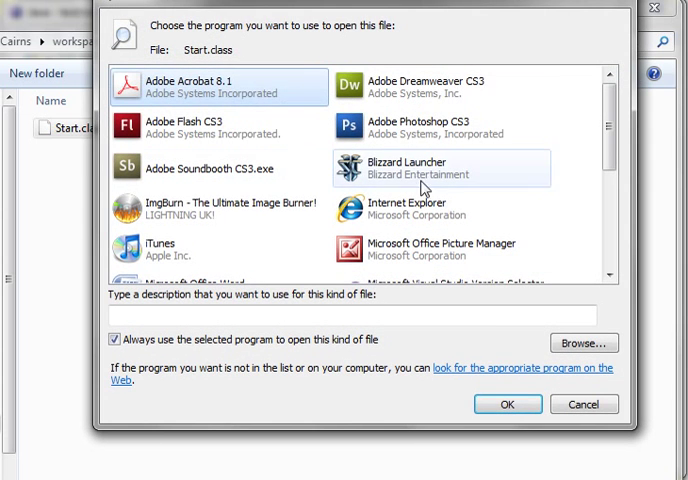
pyautogui.scroll(-3)
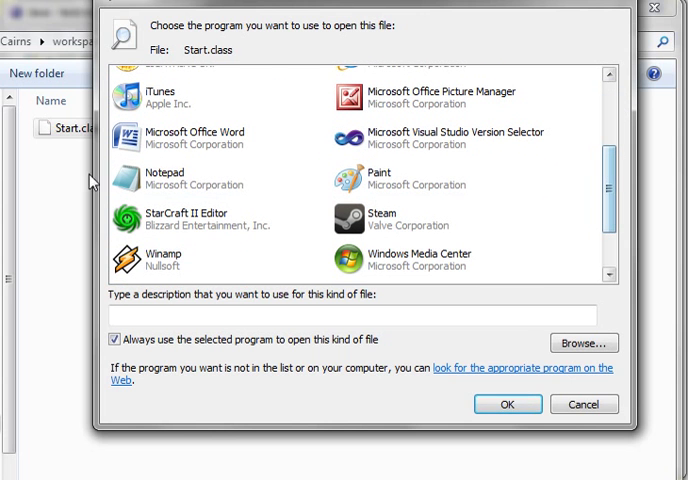
pyautogui.click(190, 176)
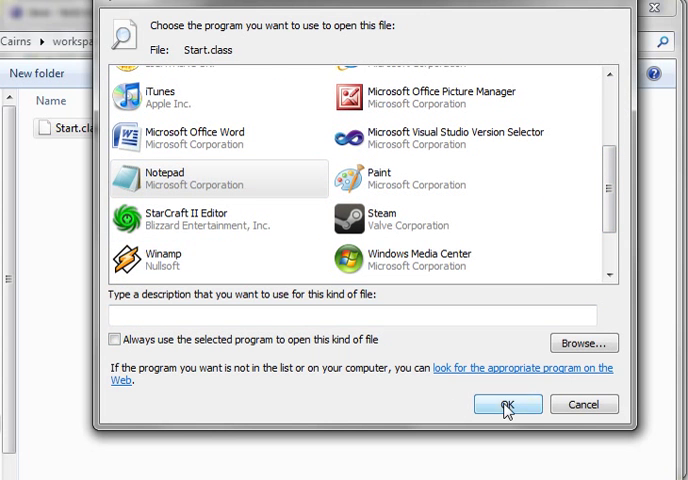
pyautogui.click(508, 404)
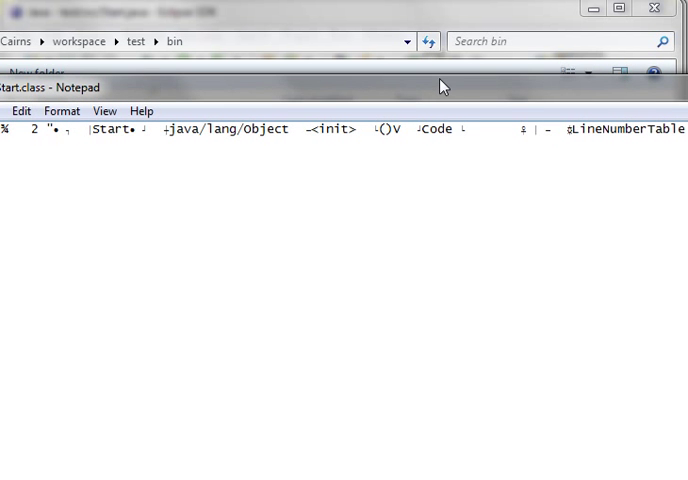
# Turn on Word Wrap and select all of the bytecode text to read its strings.
pyautogui.click(146, 116)
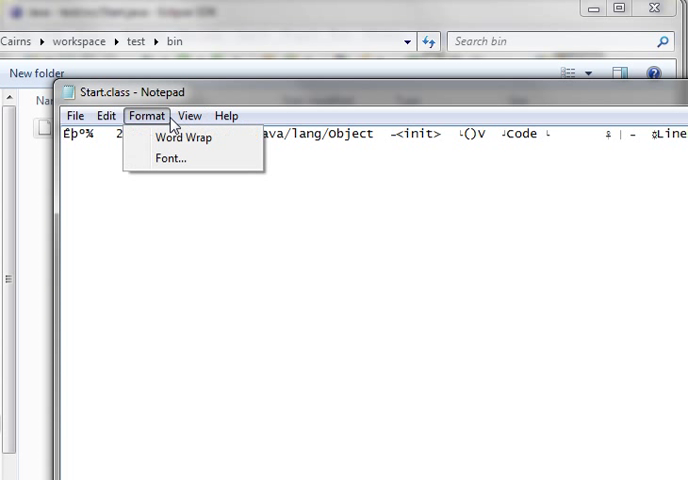
pyautogui.click(182, 138)
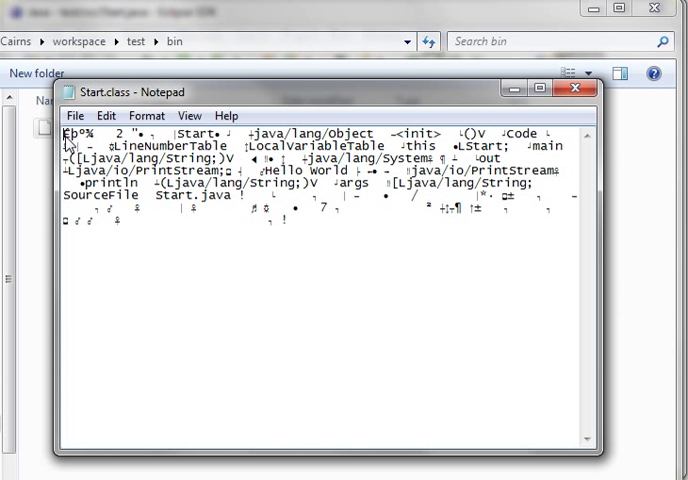
pyautogui.press('ctrl+a')
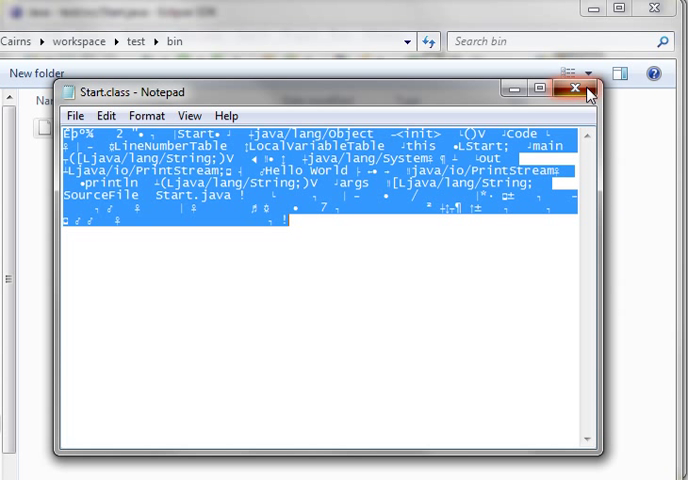
# Close the class file, view Start.java from src in Notepad, then close it.
pyautogui.click(576, 92)
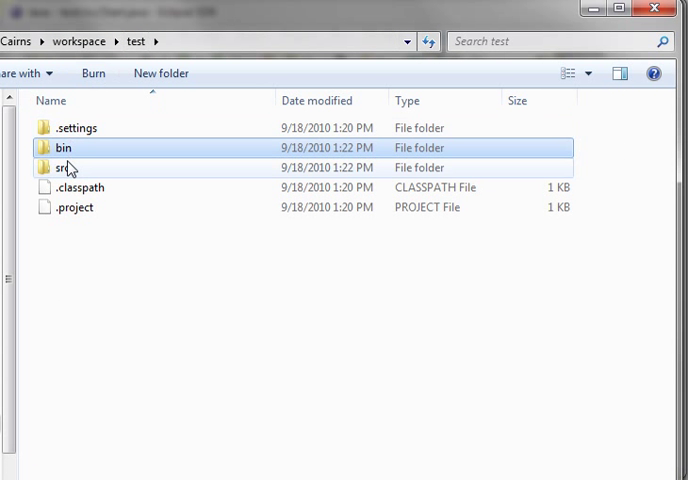
pyautogui.doubleClick(80, 128)
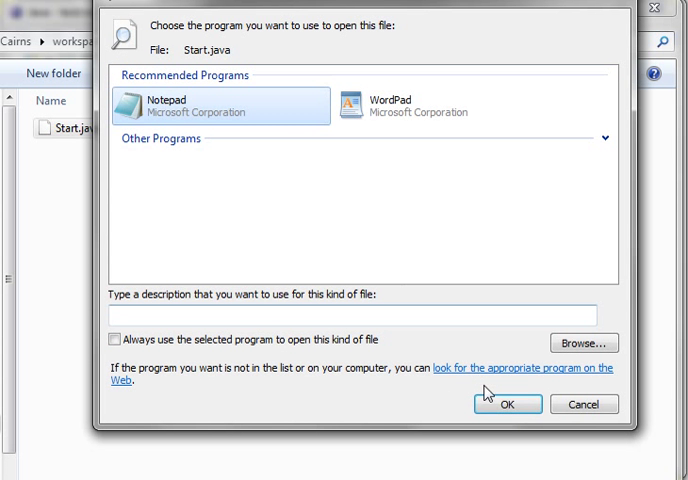
pyautogui.click(506, 404)
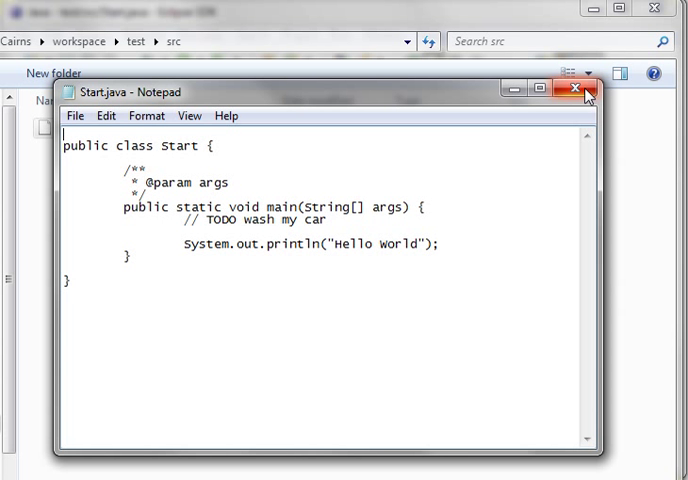
pyautogui.click(576, 92)
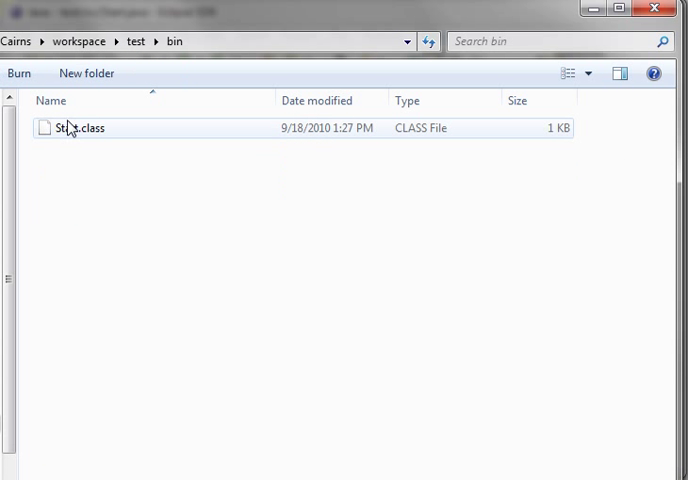
# Select Start.class in Explorer, then select all of the Start.java source back in Eclipse.
pyautogui.click(84, 128)
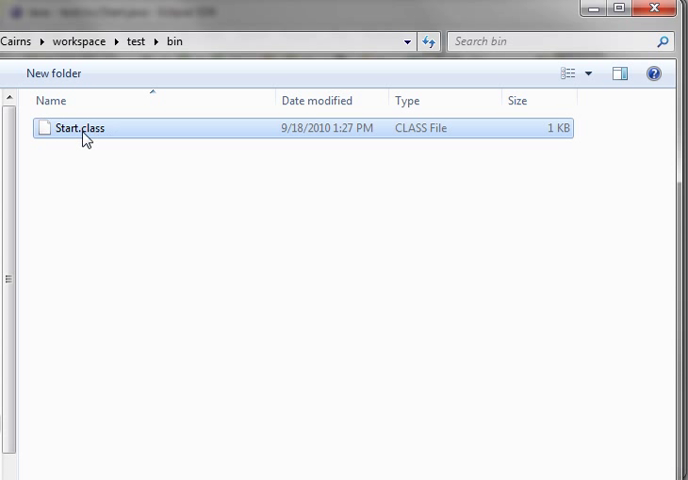
pyautogui.moveTo(502, 76)
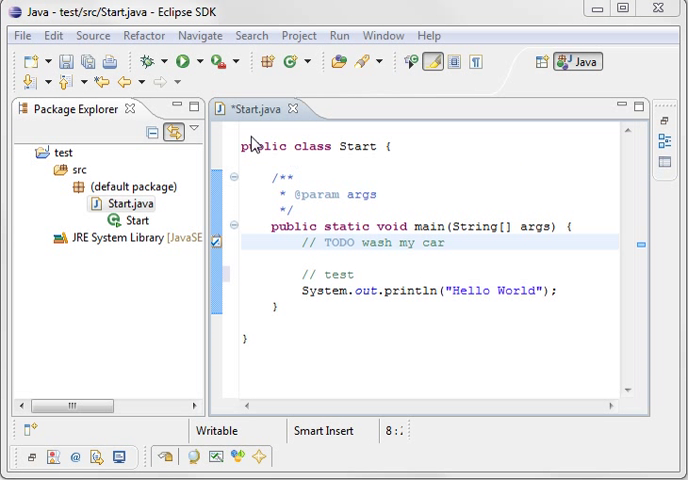
pyautogui.press('ctrl+a')
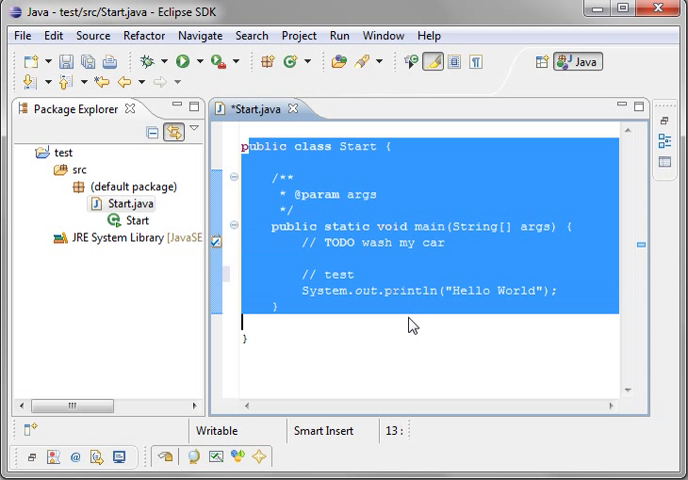